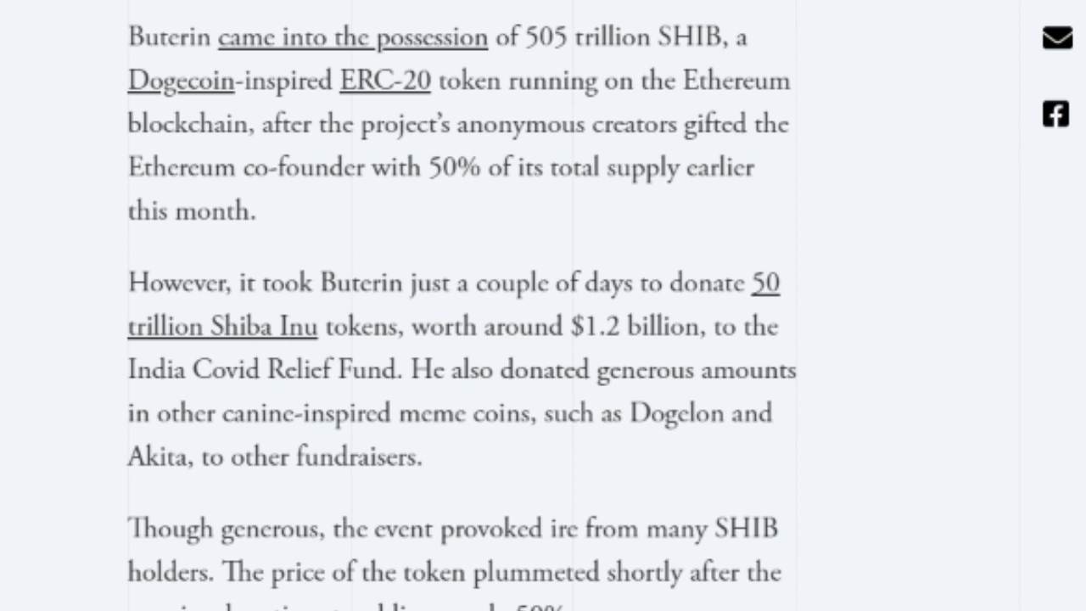
Scroll the article to the paragraphs on Buterin's 50 trillion SHIB donation to India Covid relief
{"action": "scroll", "scroll_direction": "down", "scroll_amount": 3}
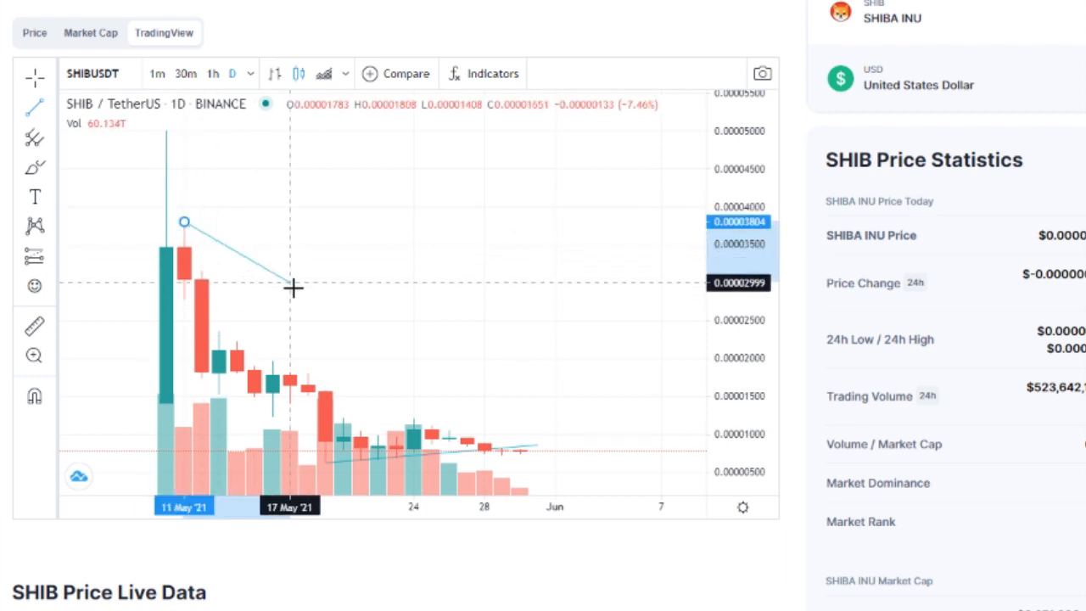
Draw a declining trend line on SHIB/USDT 1D from the 17 May high to around 31 May, then continue to the 50% plunge coverage
{"action": "left_click_drag", "start_coordinate": [292, 289], "coordinate": [529, 455]}
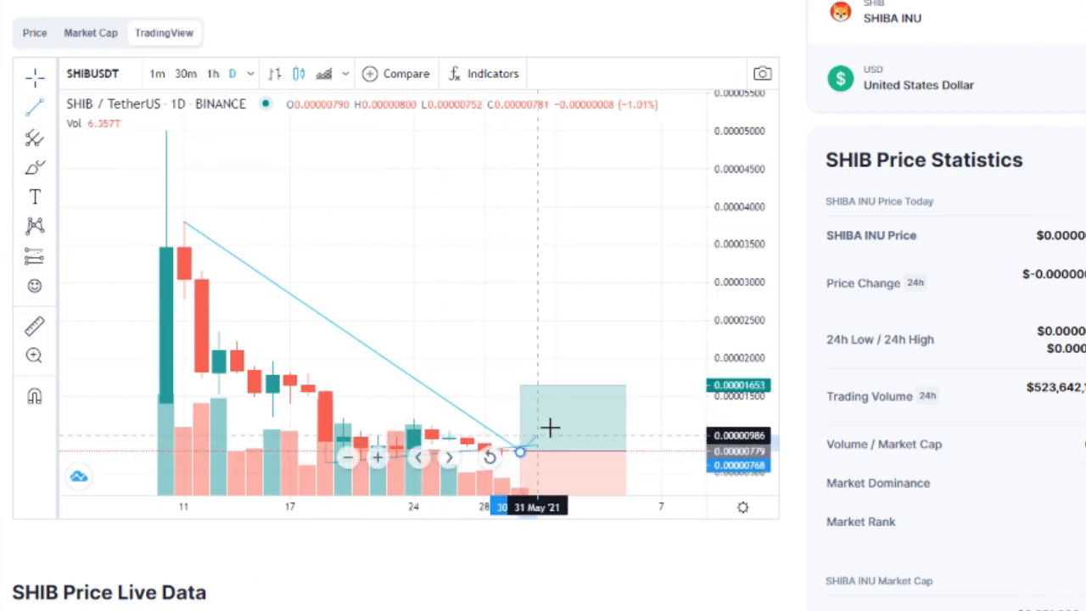
{"action": "left_click_drag", "start_coordinate": [520, 452], "coordinate": [626, 387]}
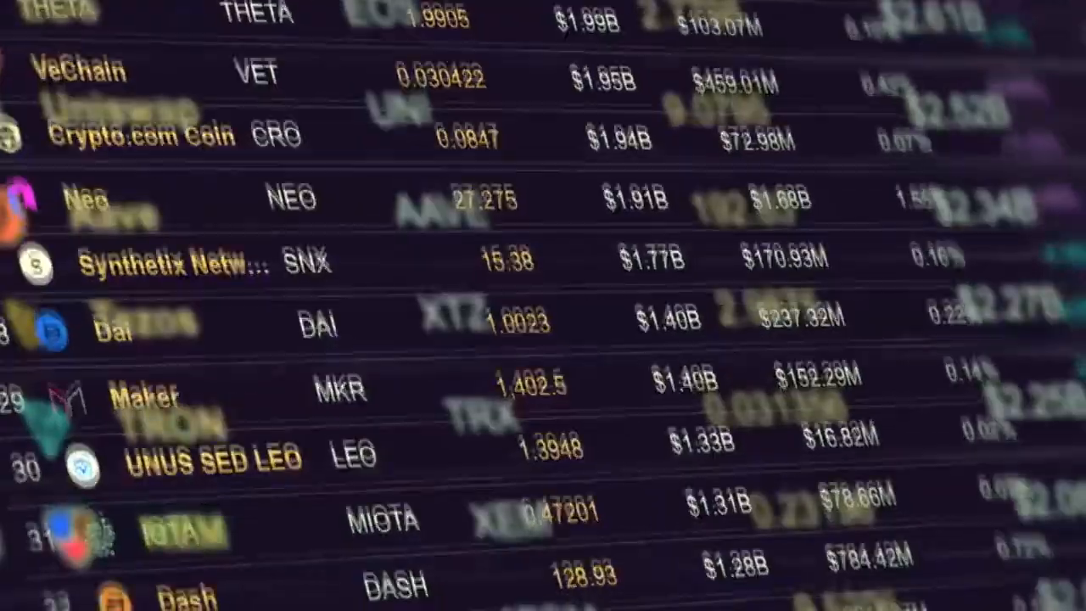
{"action": "scroll", "scroll_direction": "down", "scroll_amount": 3}
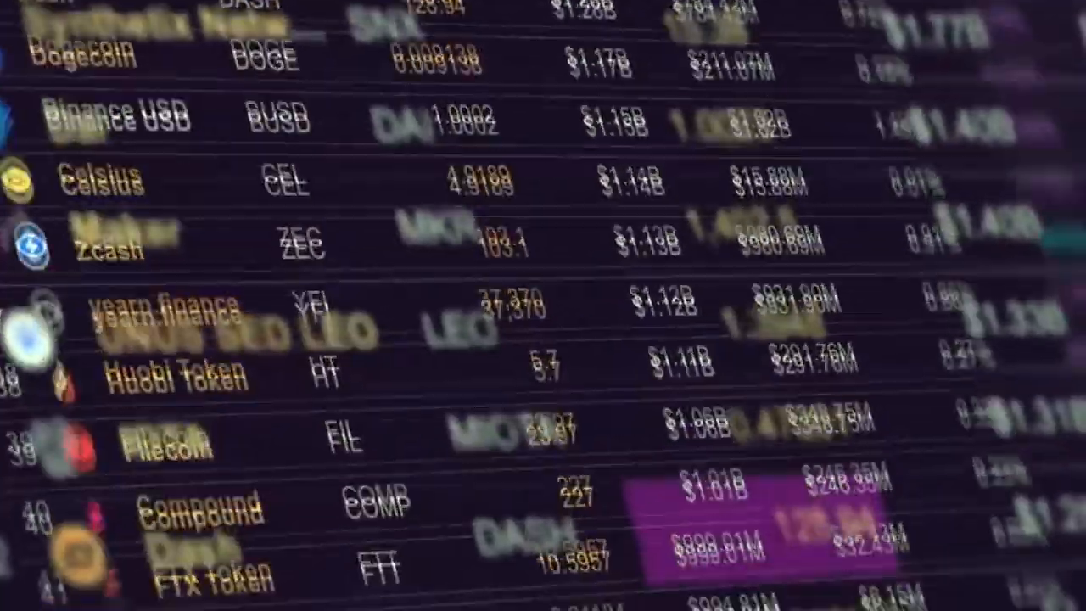
{"action": "scroll", "scroll_direction": "down", "scroll_amount": 3}
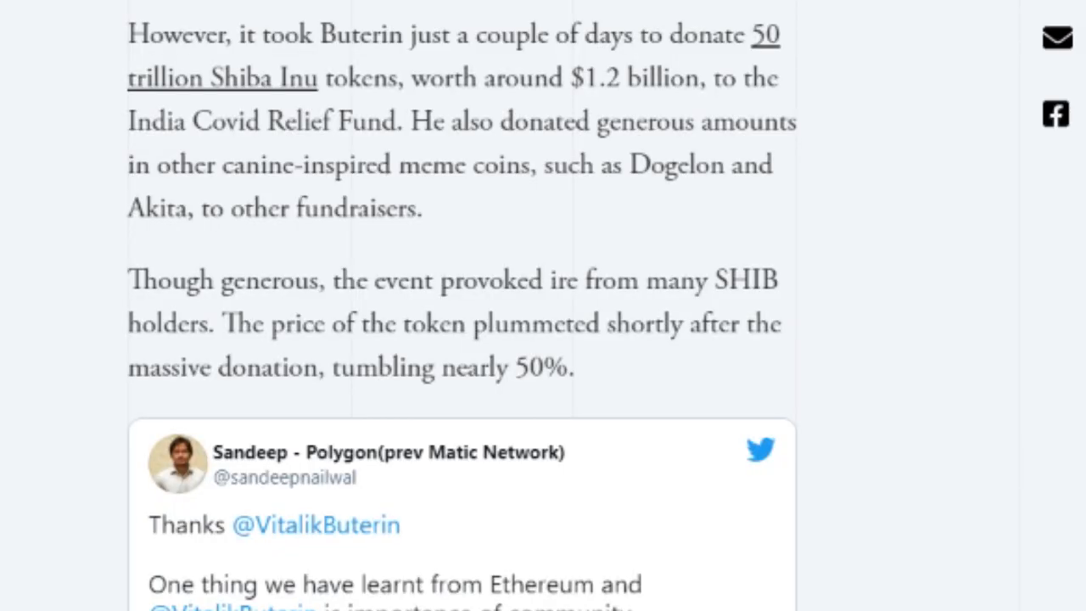
Scroll to the embedded tweet from Polygon's Sandeep reassuring SHIB holders
{"action": "scroll", "scroll_direction": "down", "scroll_amount": 3}
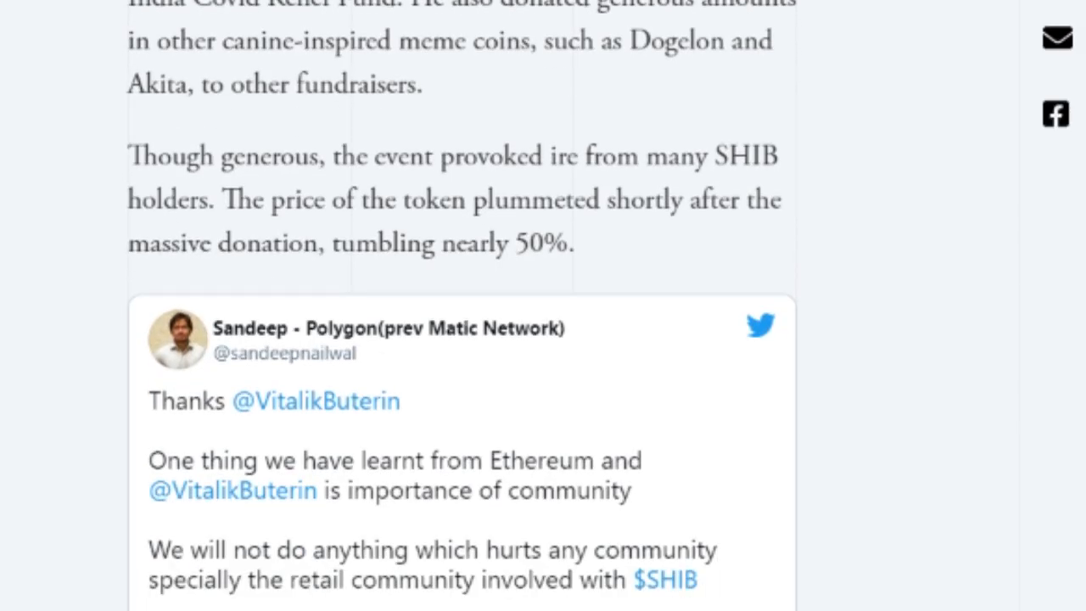
{"action": "scroll", "scroll_direction": "down", "scroll_amount": 3}
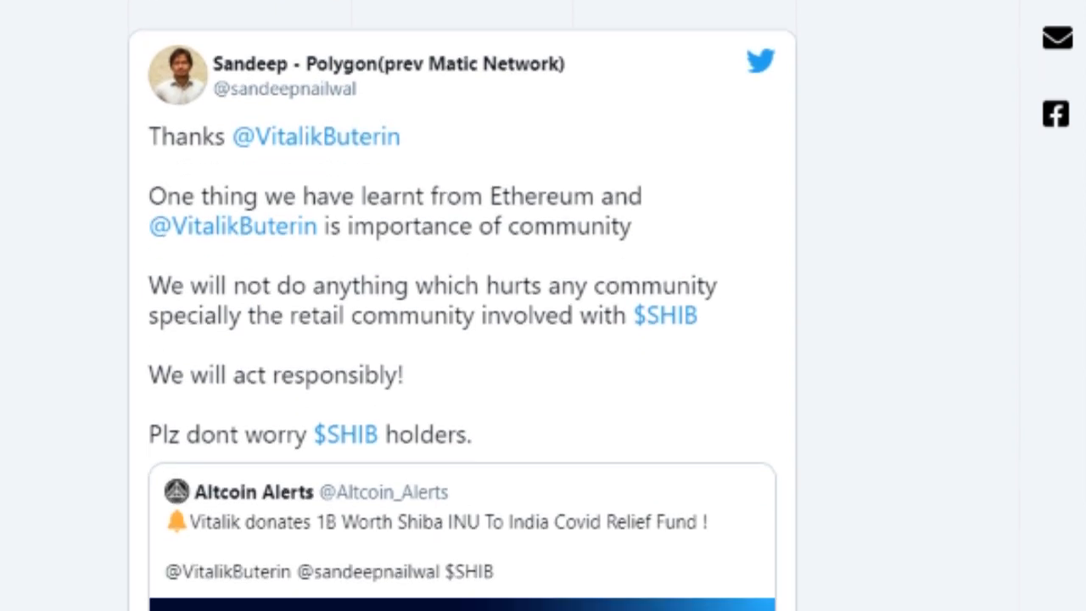